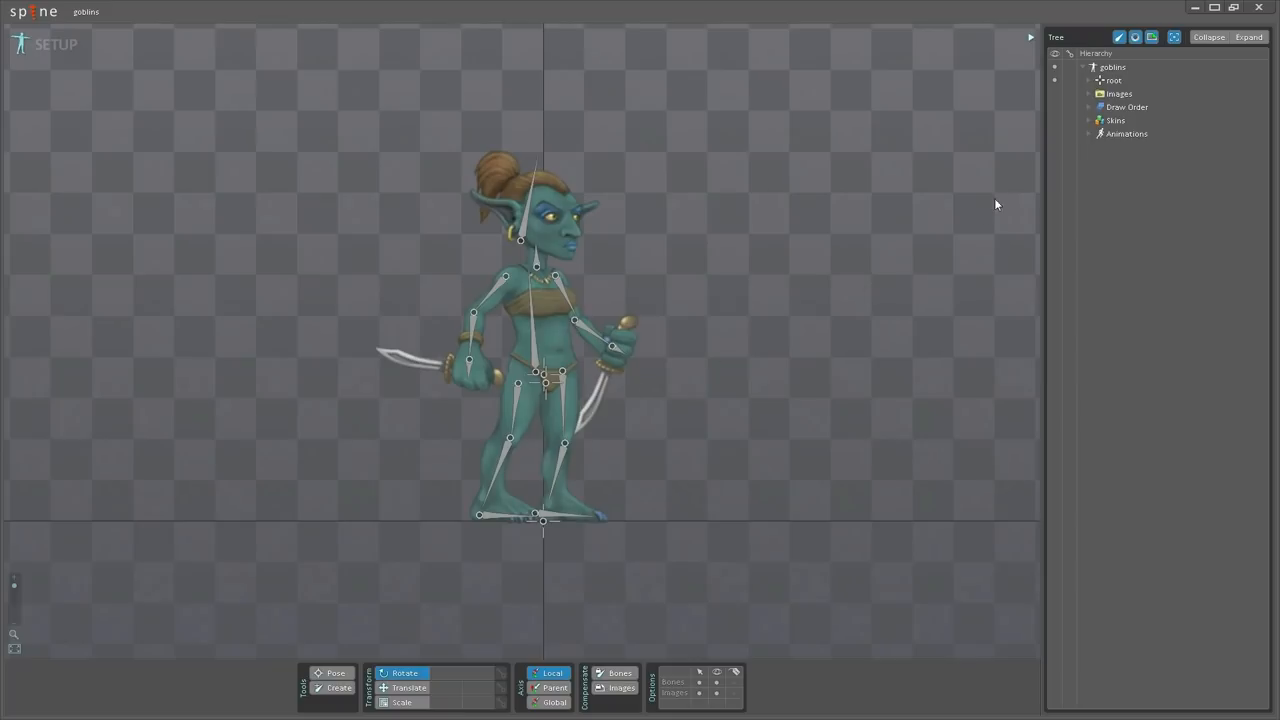
Step: Expand root > hip > left upper leg to reveal the goblingirl image behind it
{"action": "left_click", "coordinate": [1088, 80]}
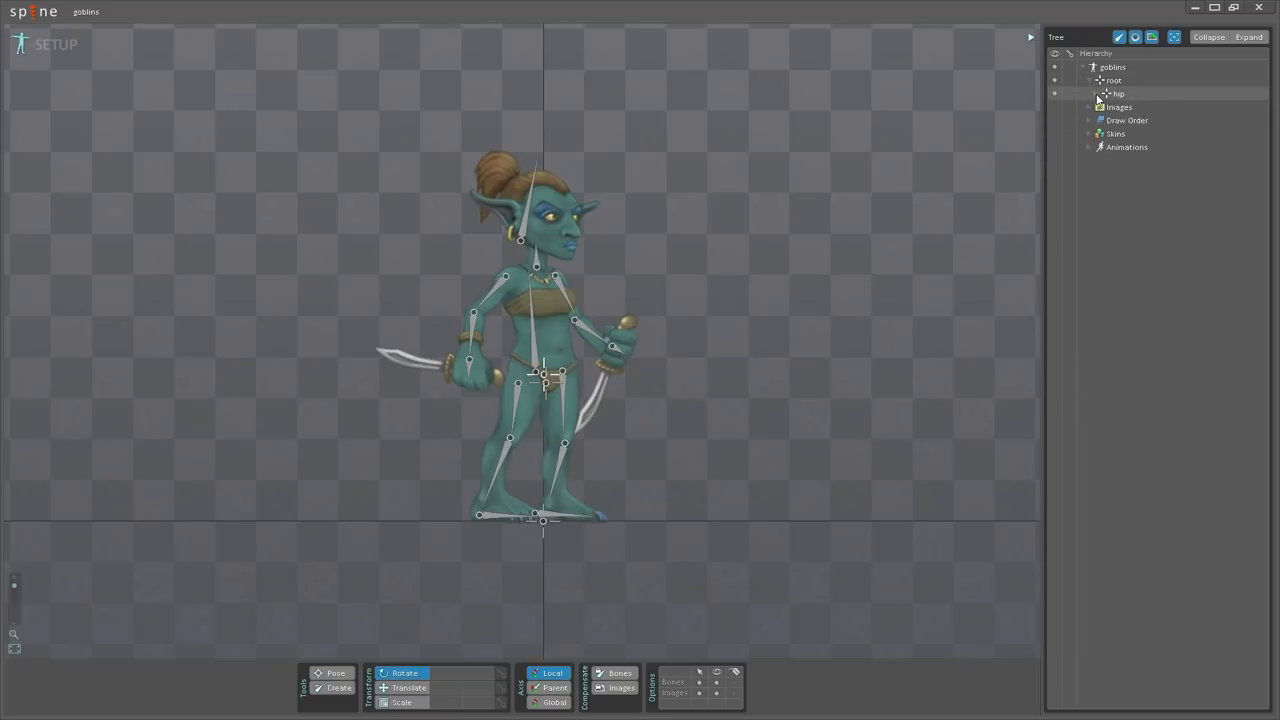
{"action": "left_click", "coordinate": [1096, 93]}
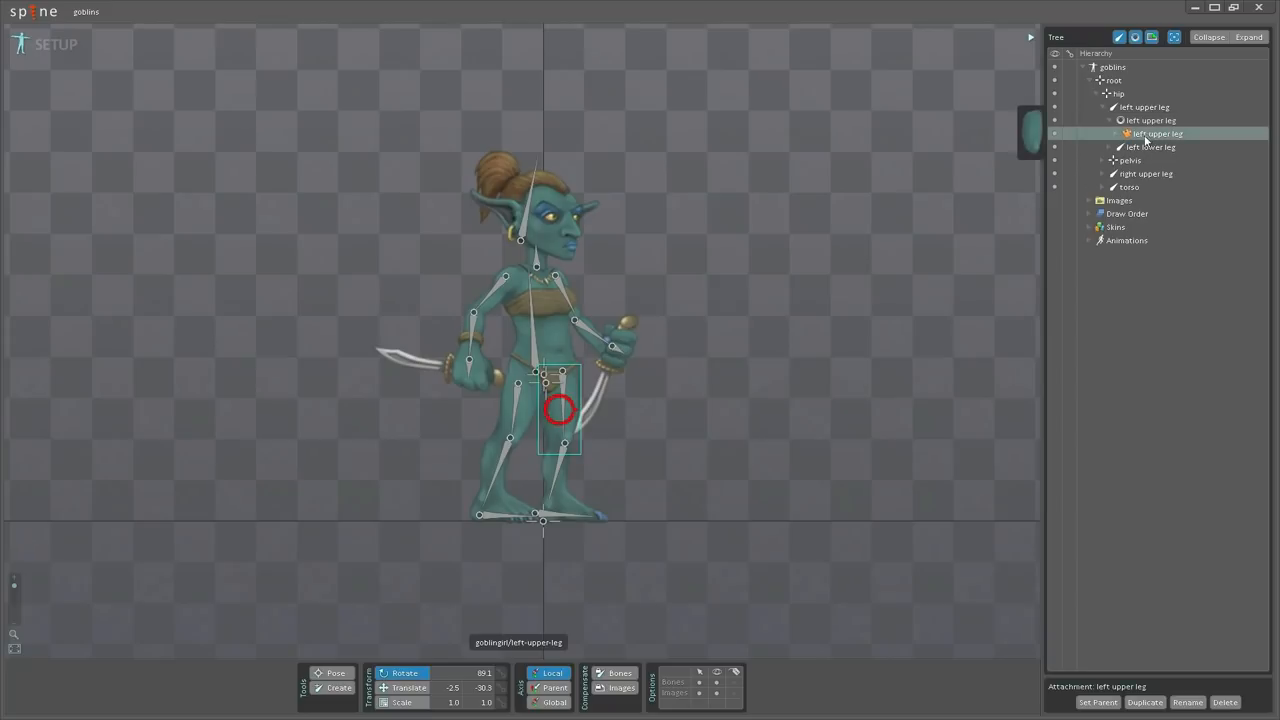
{"action": "left_click", "coordinate": [1124, 133]}
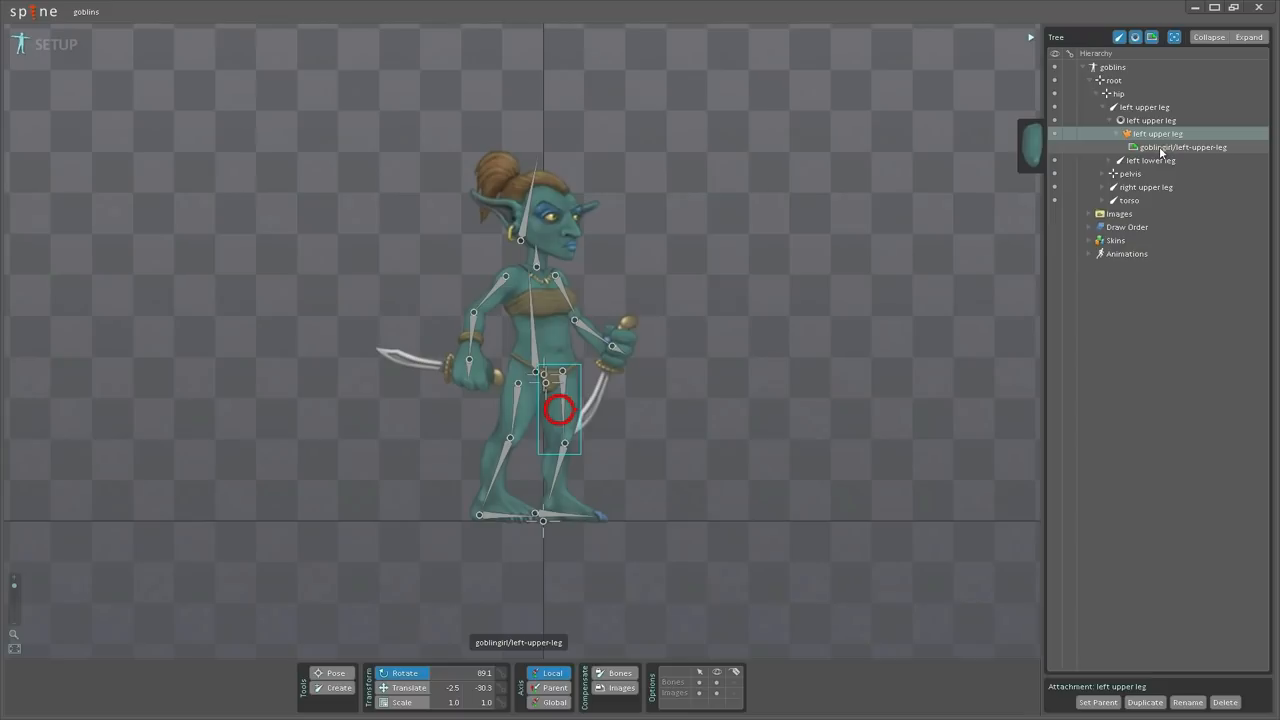
Step: Expand Skins and activate the goblin skin on the character
{"action": "left_click", "coordinate": [1086, 240]}
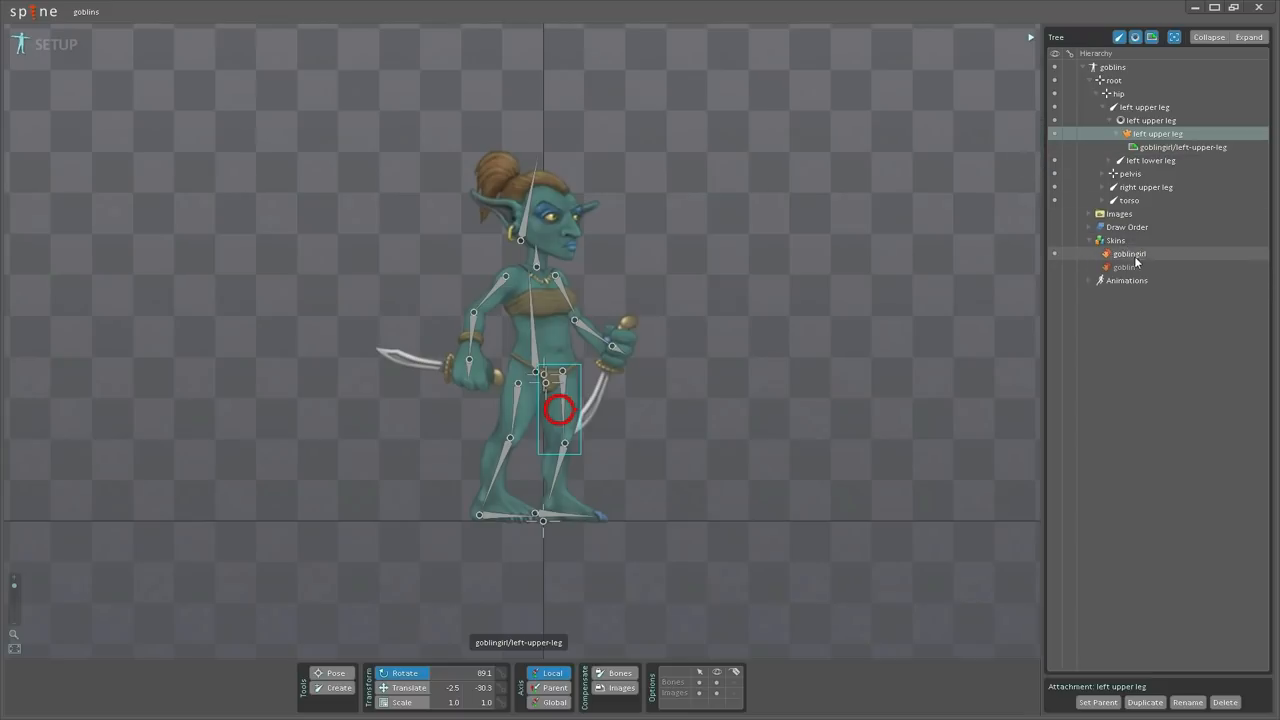
{"action": "left_click", "coordinate": [1124, 267]}
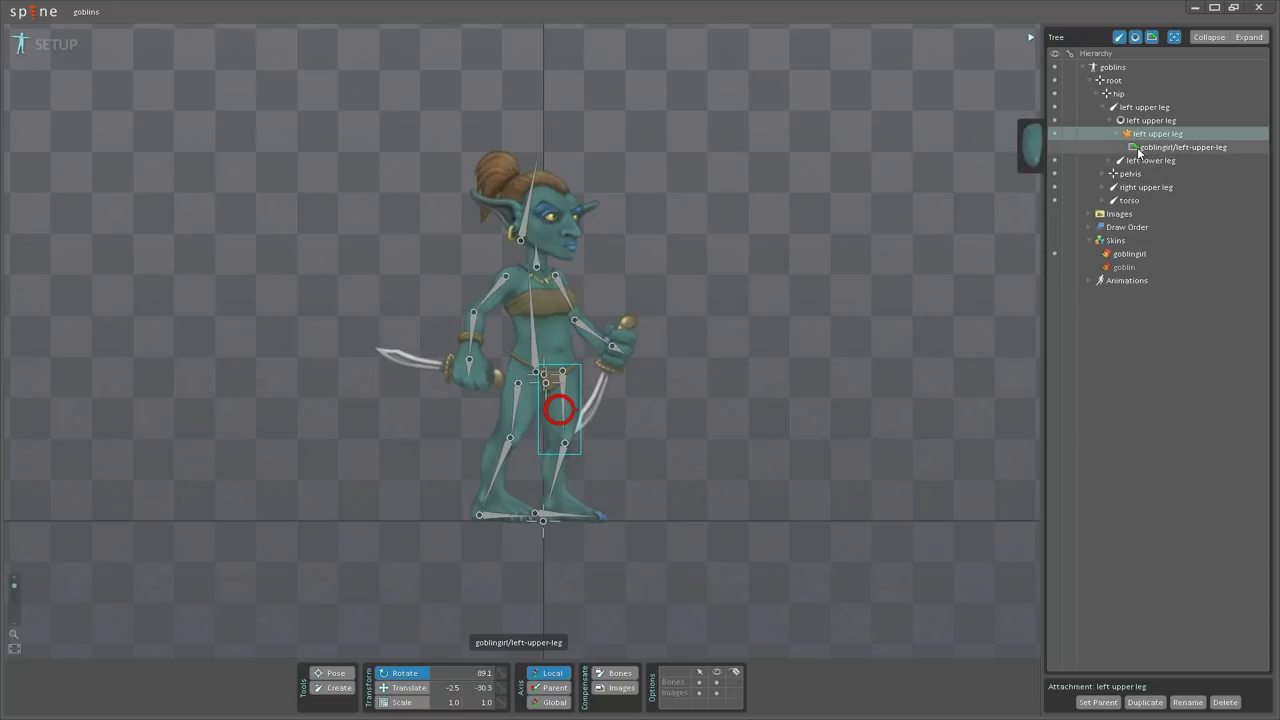
{"action": "mouse_move", "coordinate": [1220, 150]}
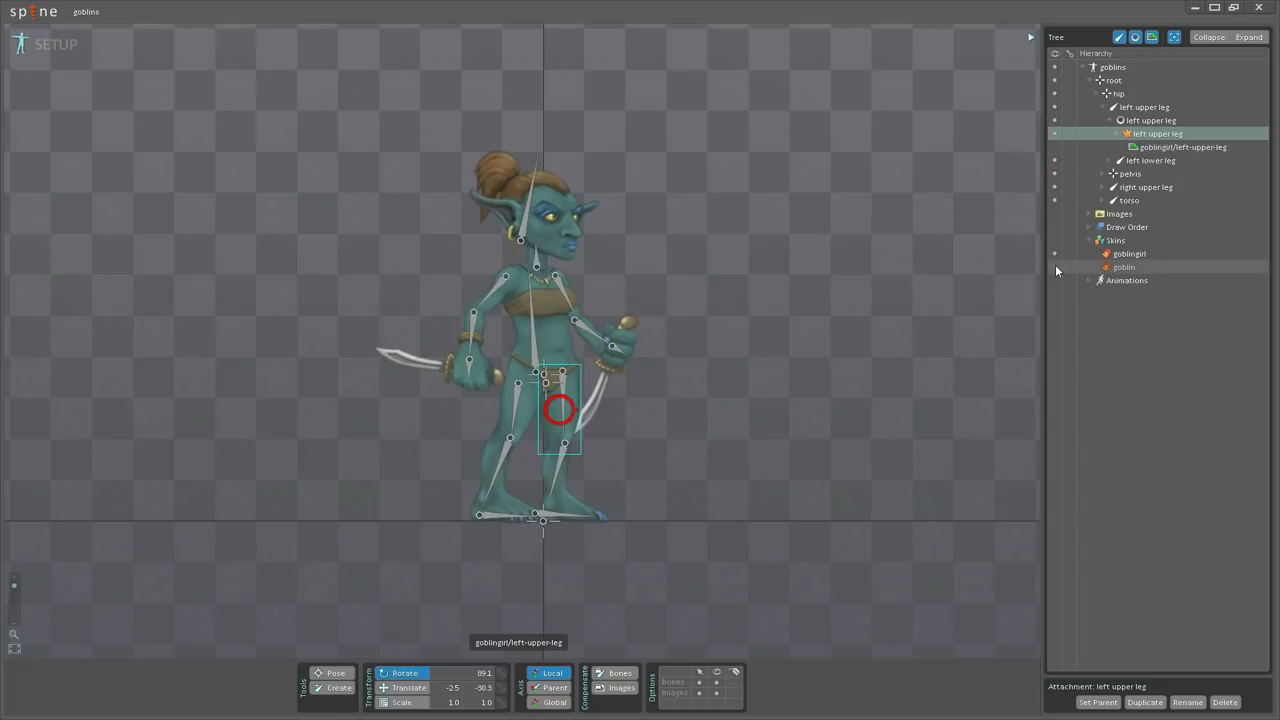
{"action": "left_click", "coordinate": [1121, 267]}
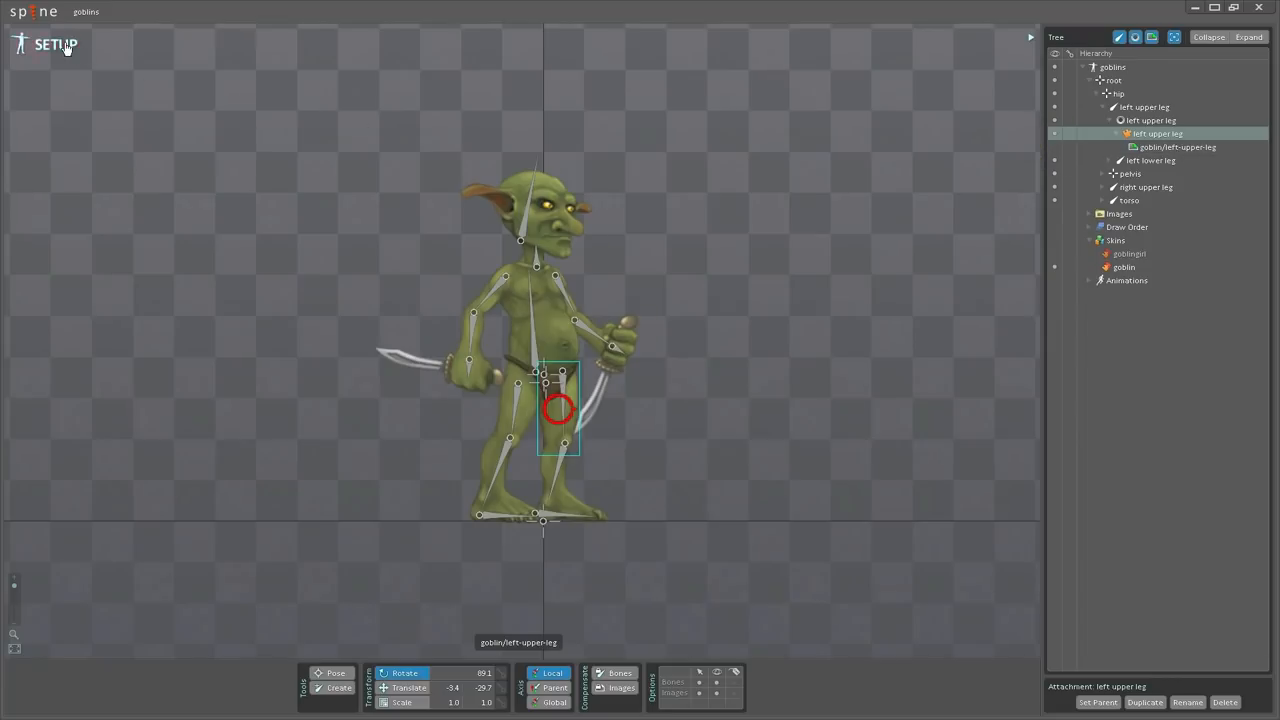
Step: Restore the goblingirl skin with her left hand holding the spear instead of the dagger
{"action": "left_click", "coordinate": [56, 45]}
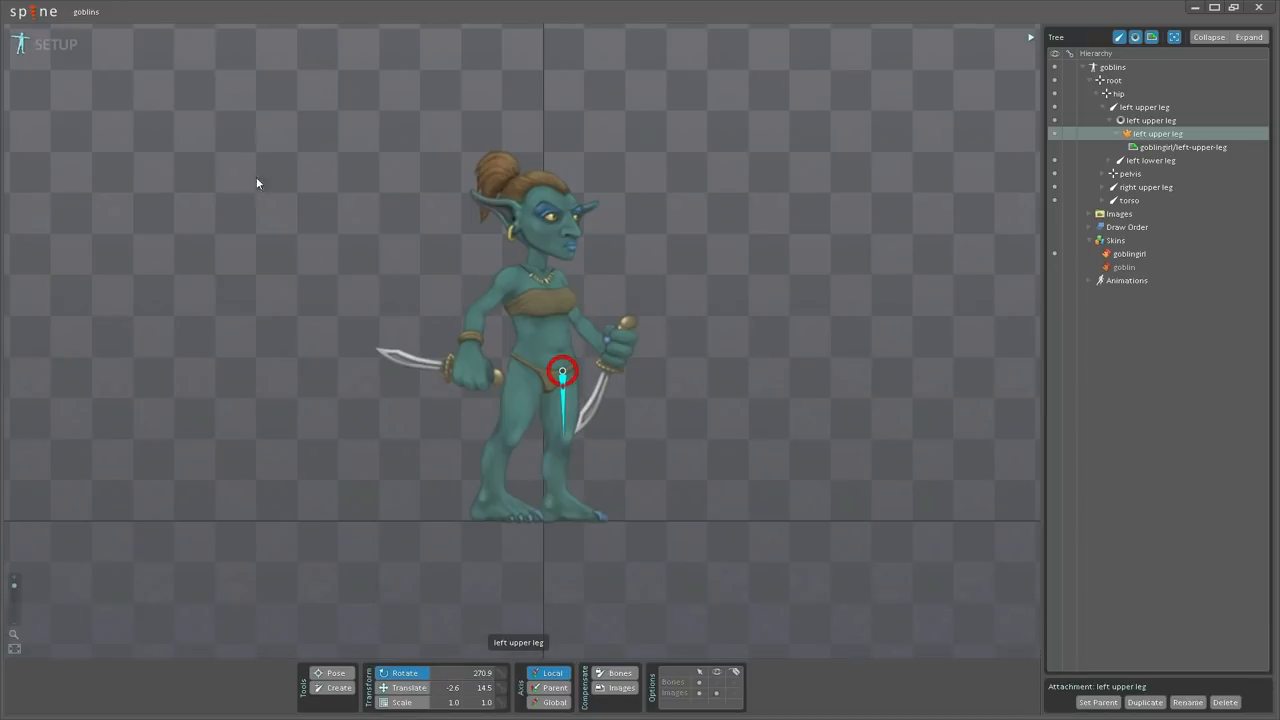
{"action": "left_click", "coordinate": [1152, 320]}
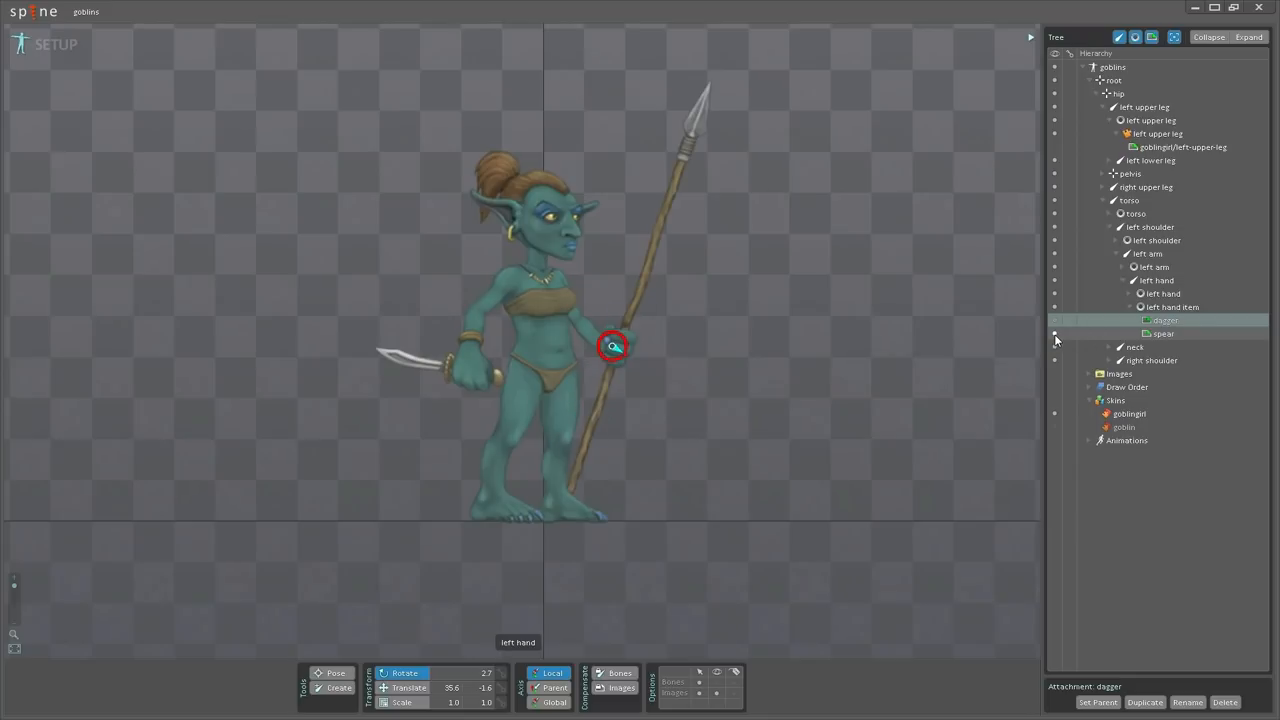
{"action": "left_click", "coordinate": [60, 45]}
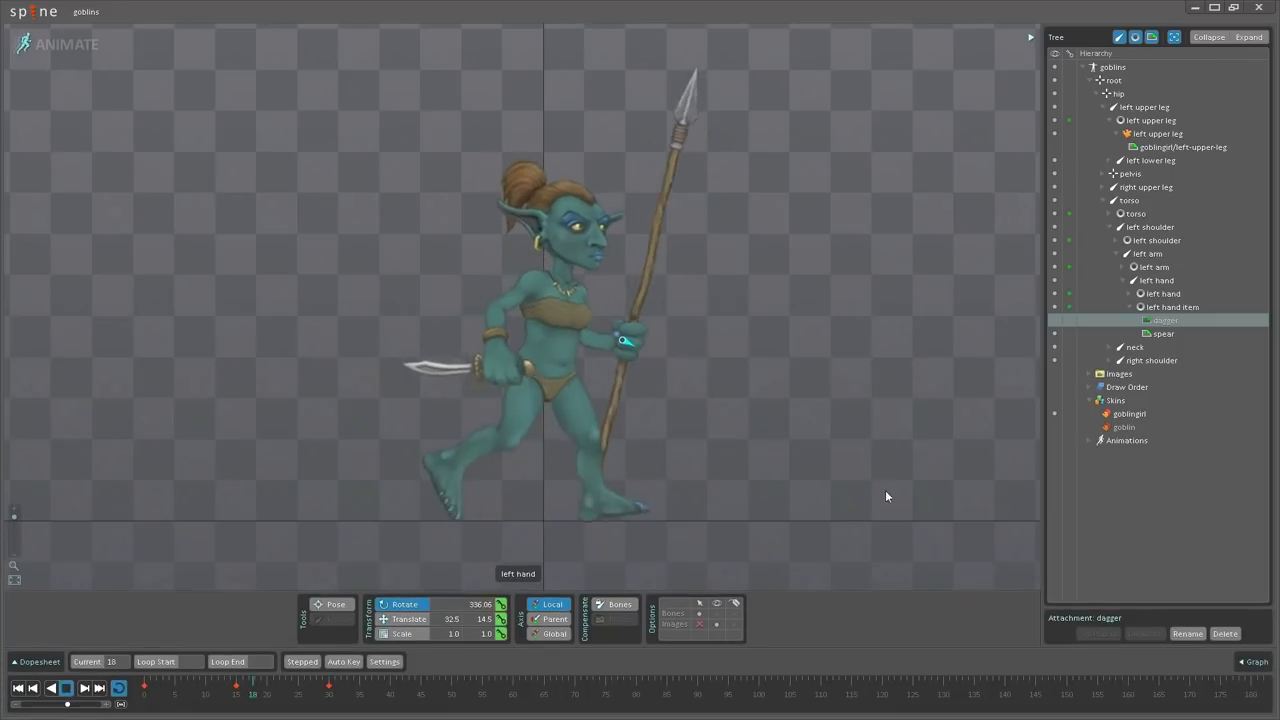
Step: Expand head > eyes to reveal the eyes closed attachment image during the walk animation
{"action": "left_click", "coordinate": [1124, 427]}
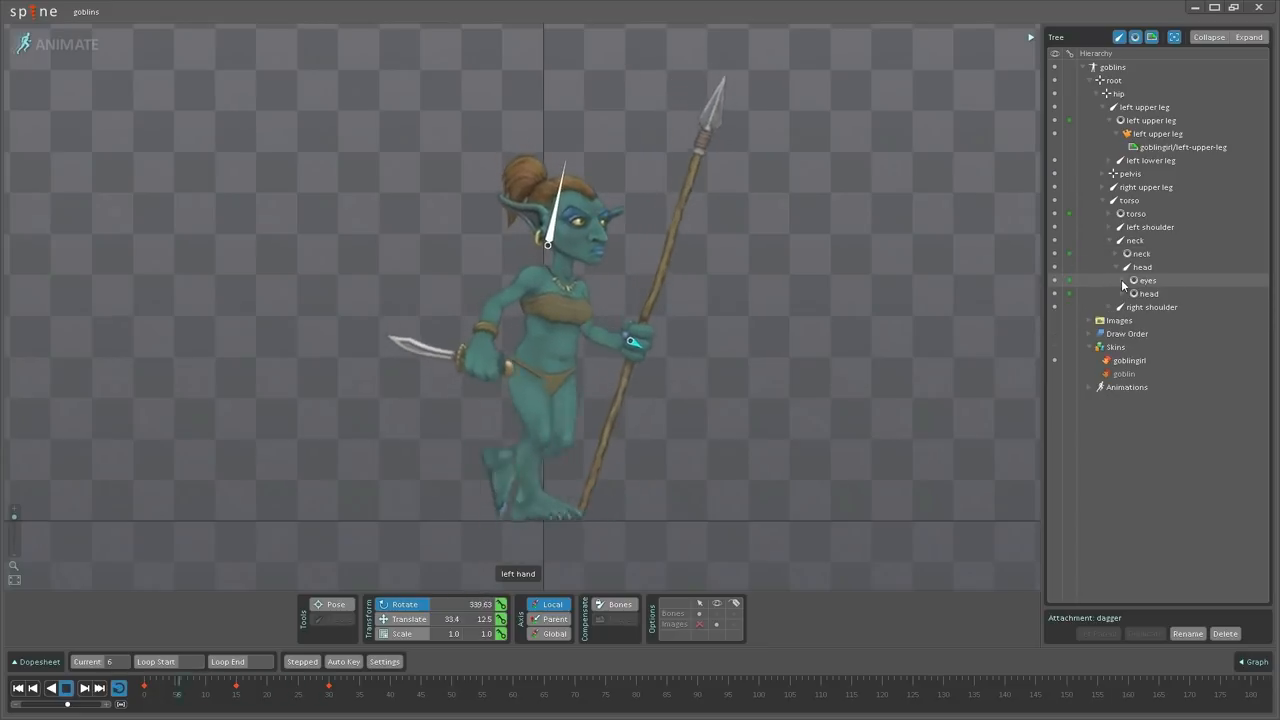
{"action": "left_click", "coordinate": [1119, 280]}
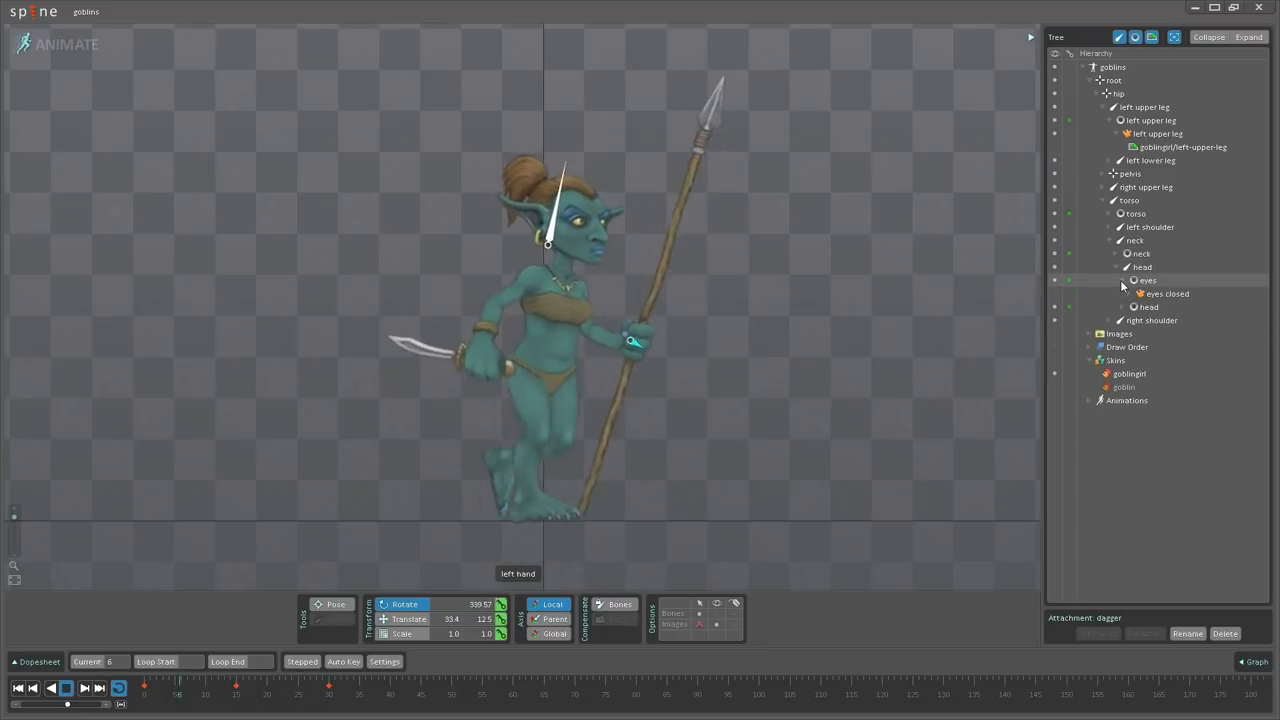
{"action": "left_click", "coordinate": [1130, 293]}
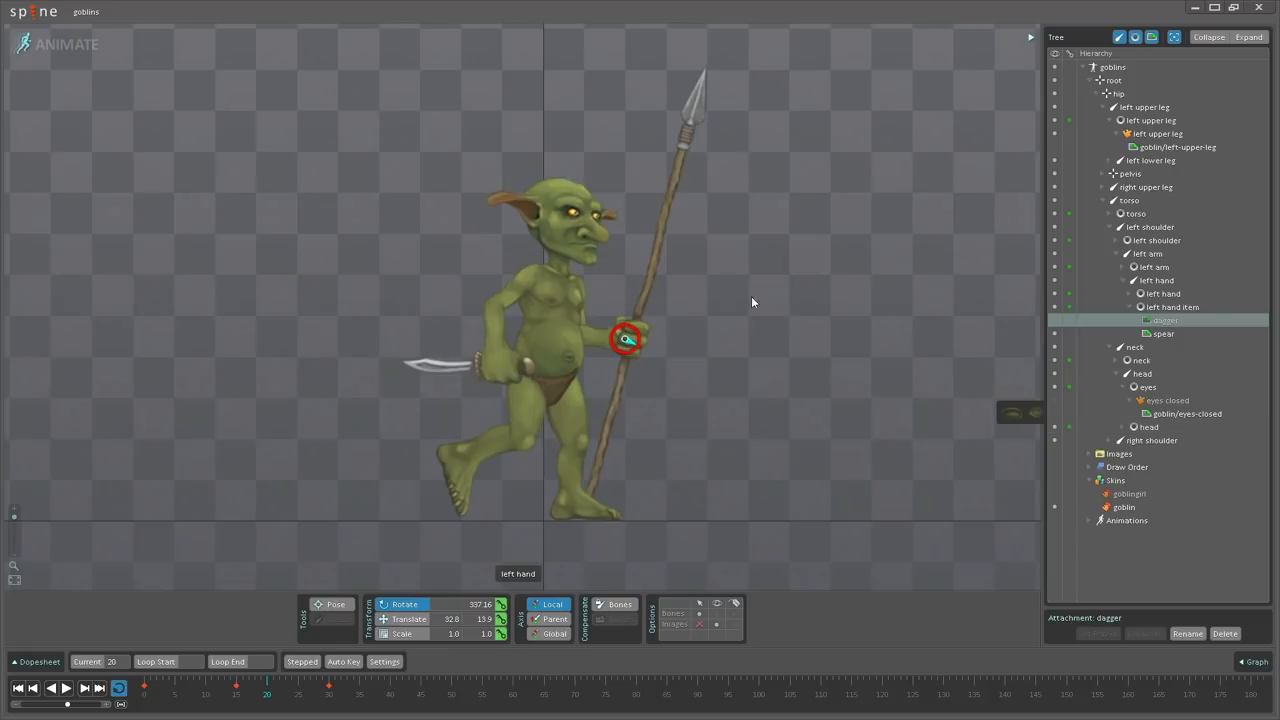
Step: Start a new untitled project from the Spine menu, discarding the unsaved goblins project
{"action": "left_click", "coordinate": [33, 11]}
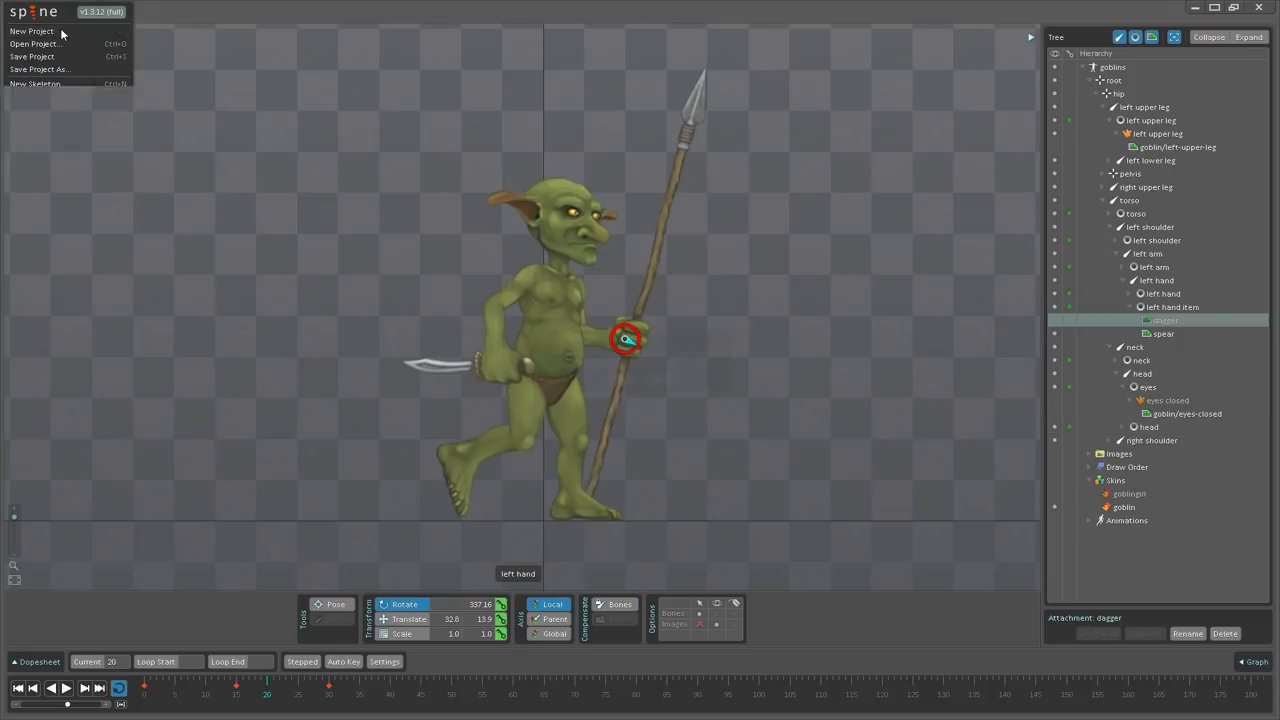
{"action": "left_click", "coordinate": [34, 33]}
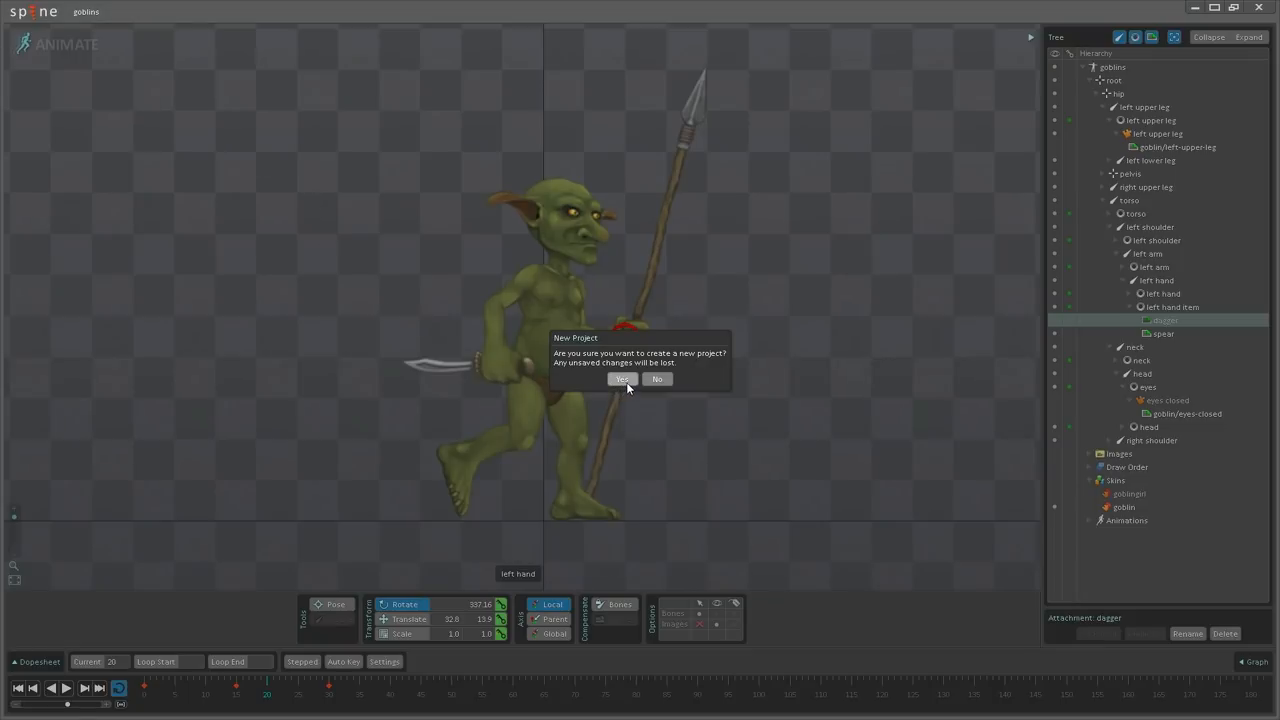
{"action": "left_click", "coordinate": [621, 378]}
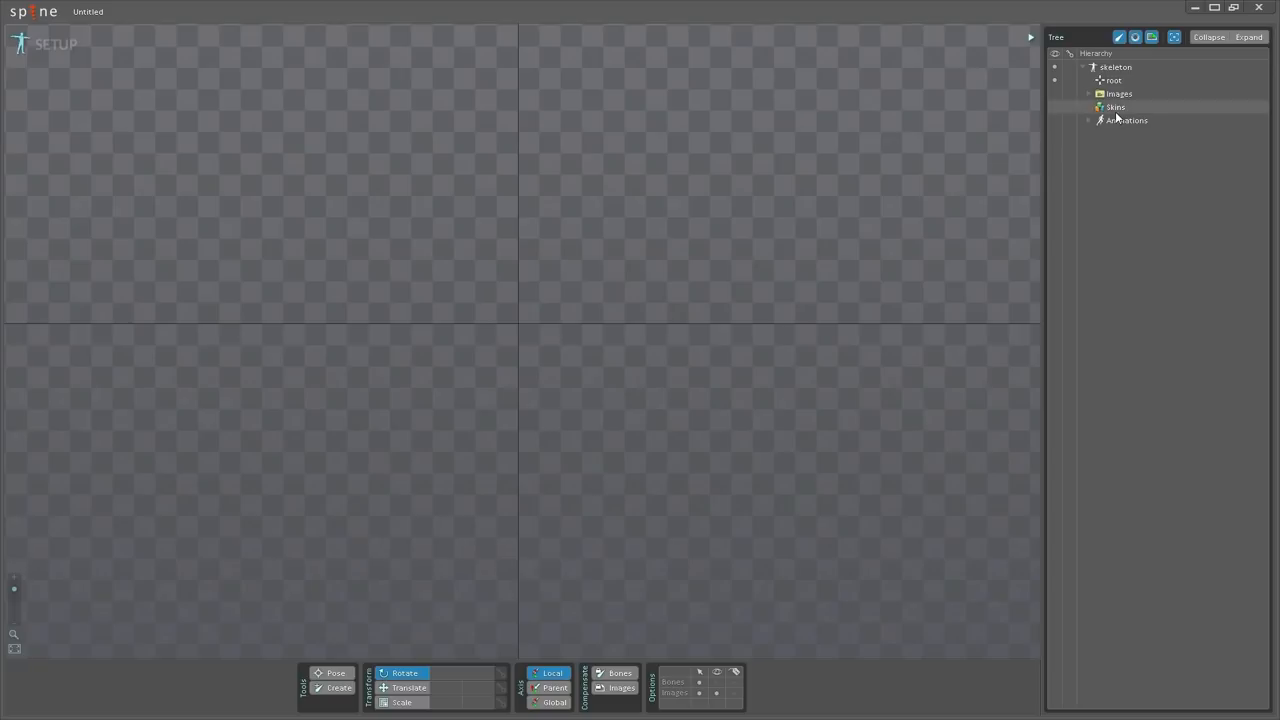
Step: Create two skins under Skins: goblin and goblingirl
{"action": "left_click", "coordinate": [1113, 107]}
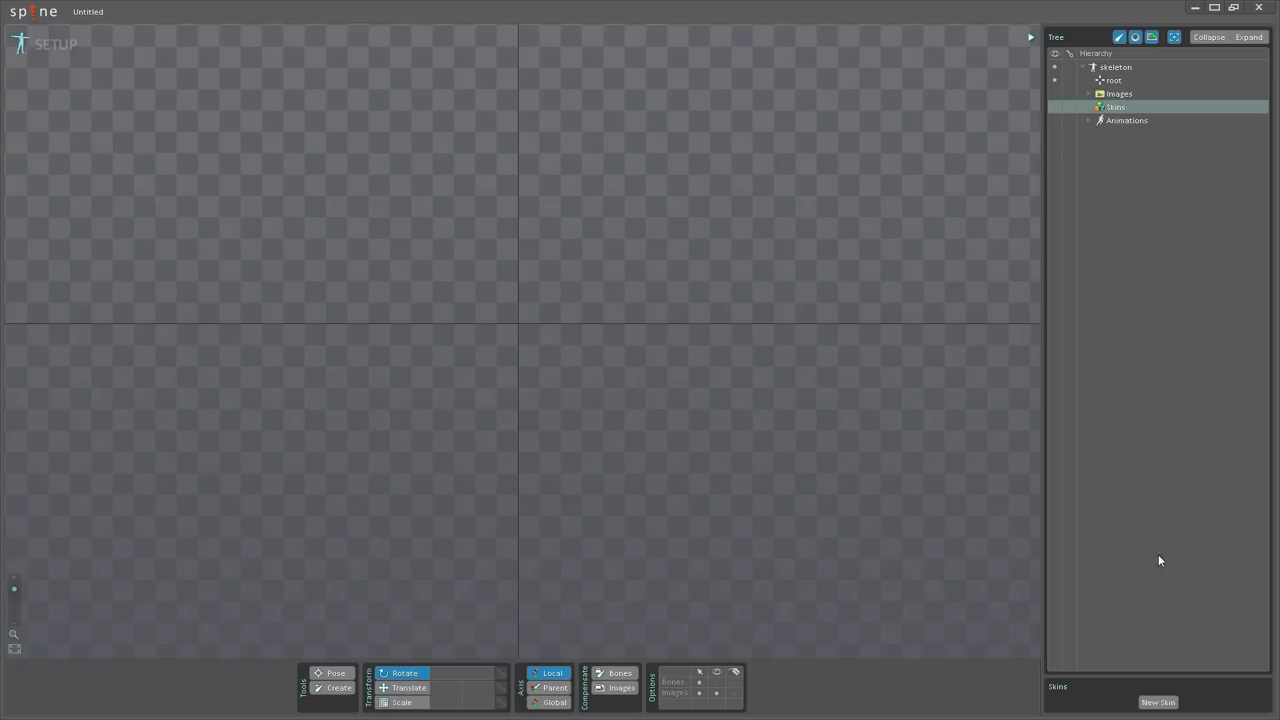
{"action": "left_click", "coordinate": [1157, 701]}
{"action": "type", "text": "goblin"}
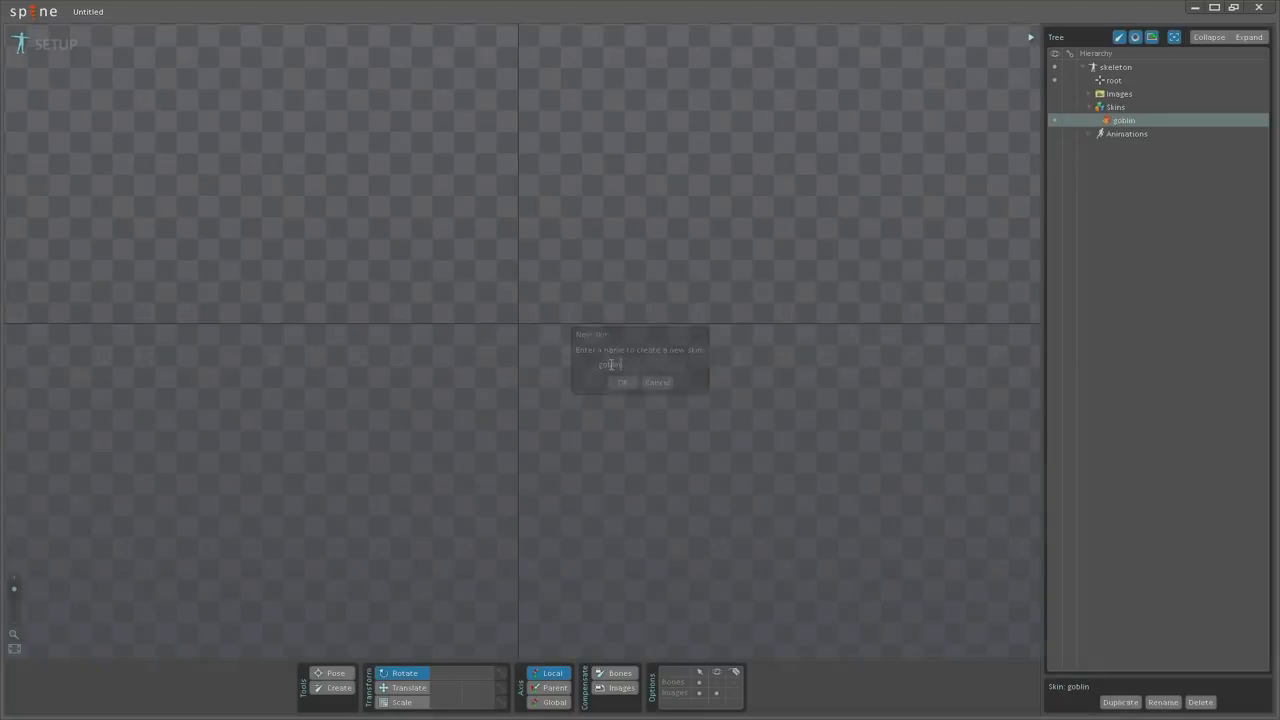
{"action": "left_click", "coordinate": [621, 382]}
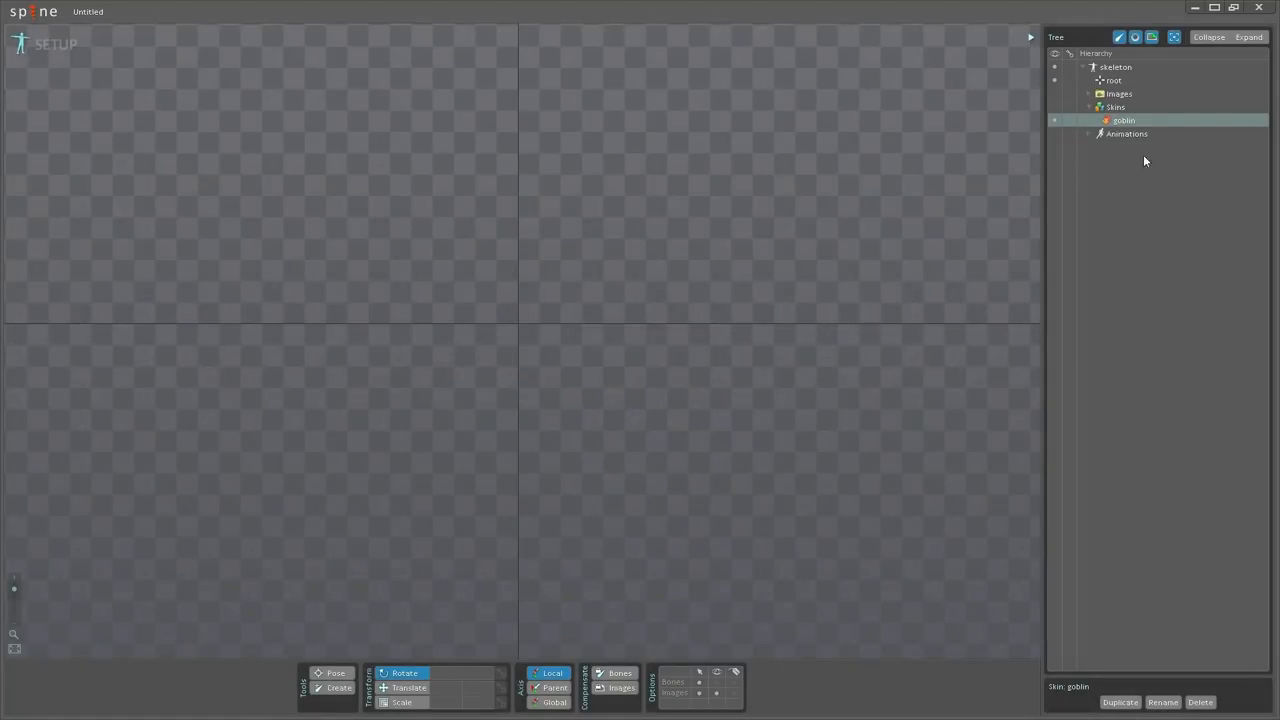
{"action": "left_click", "coordinate": [1157, 701]}
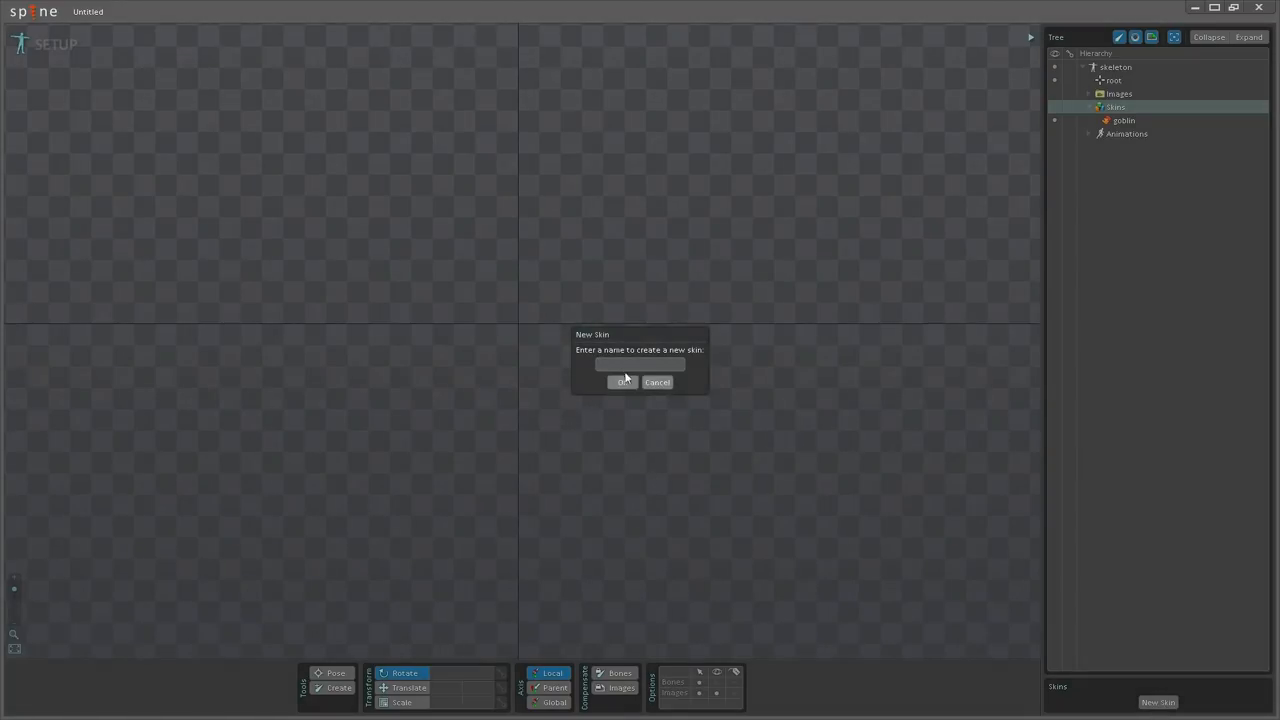
{"action": "type", "text": "goblin"}
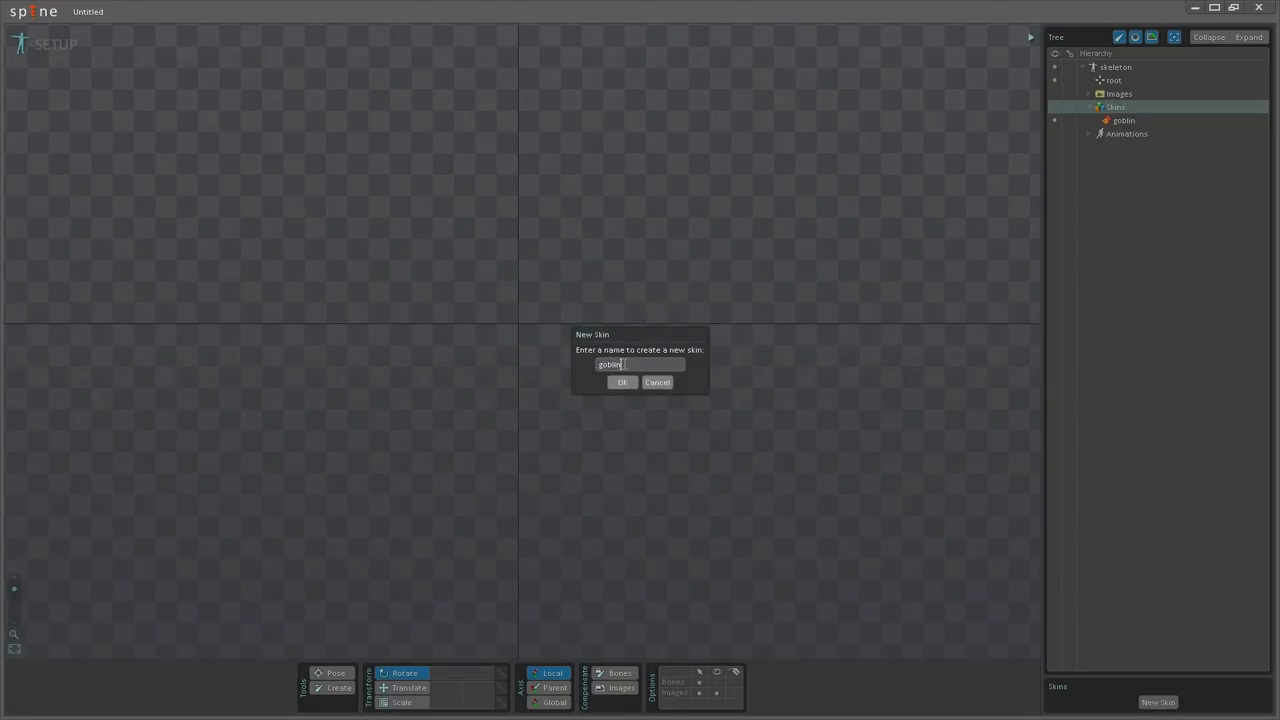
{"action": "left_click", "coordinate": [622, 382]}
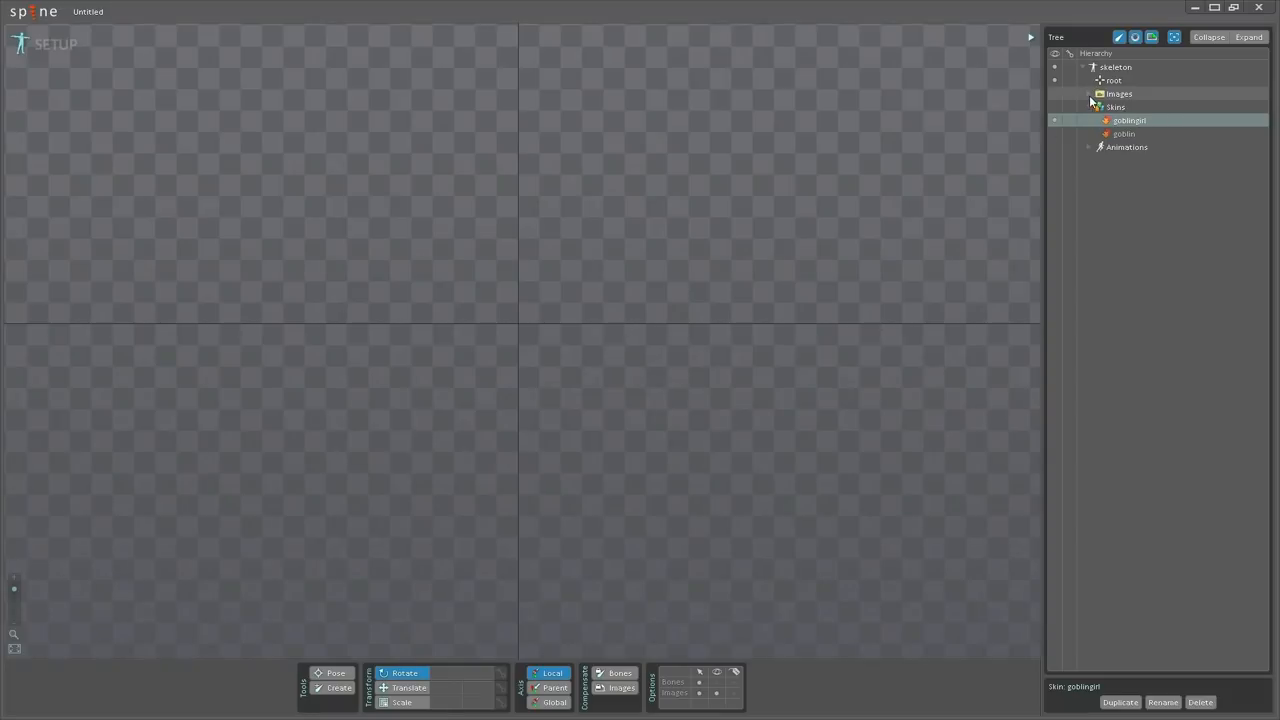
Step: Expand Images > examples > goblins > images > goblingirl, then select the root bone
{"action": "left_click", "coordinate": [1090, 93]}
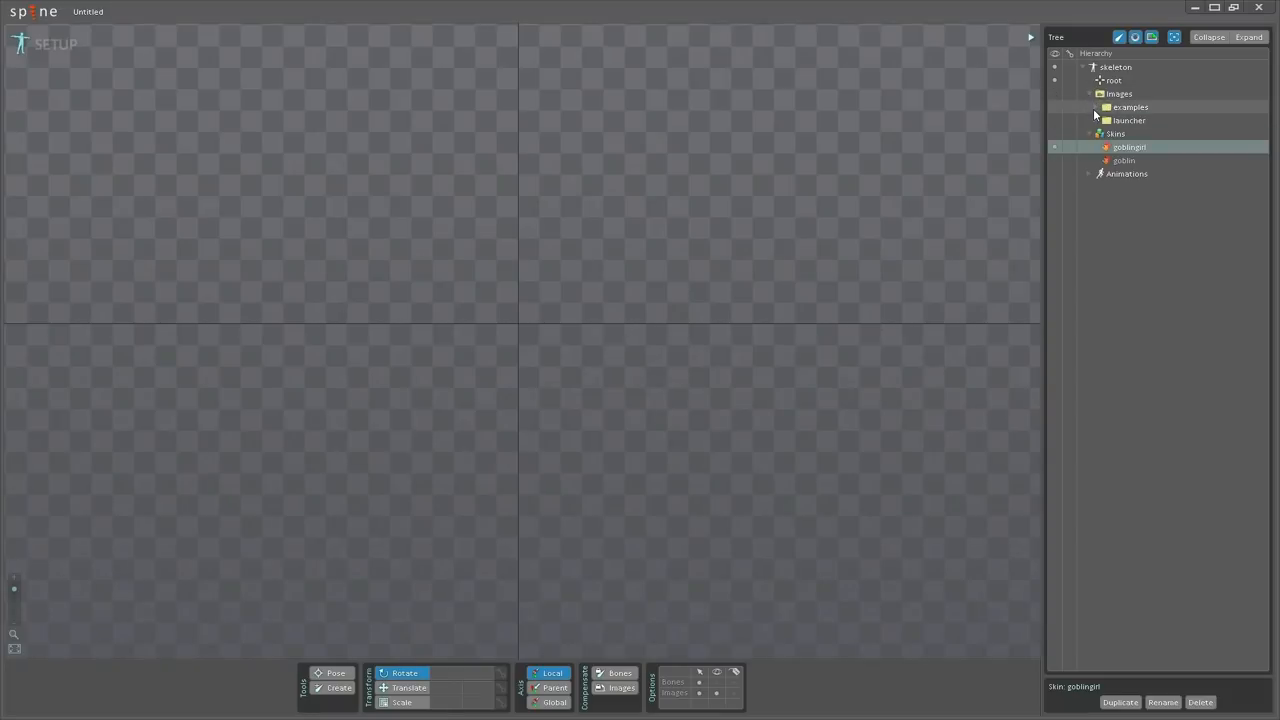
{"action": "left_click", "coordinate": [1093, 107]}
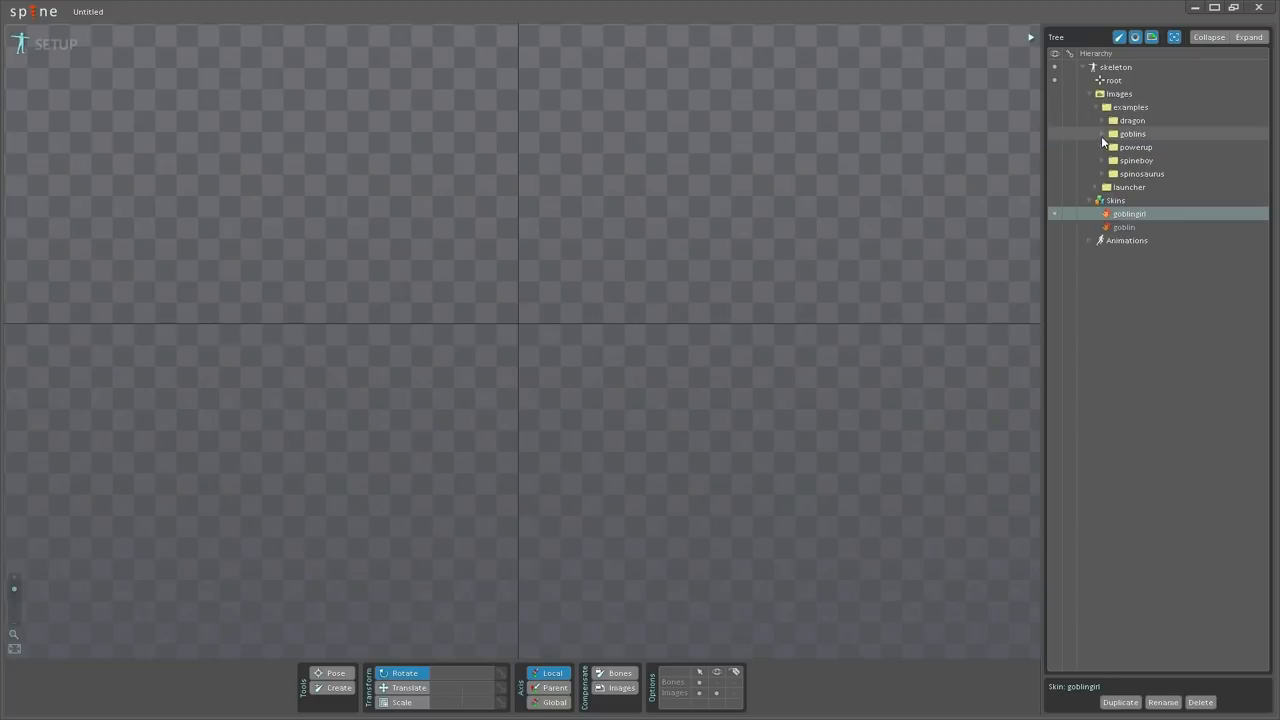
{"action": "left_click", "coordinate": [1104, 133]}
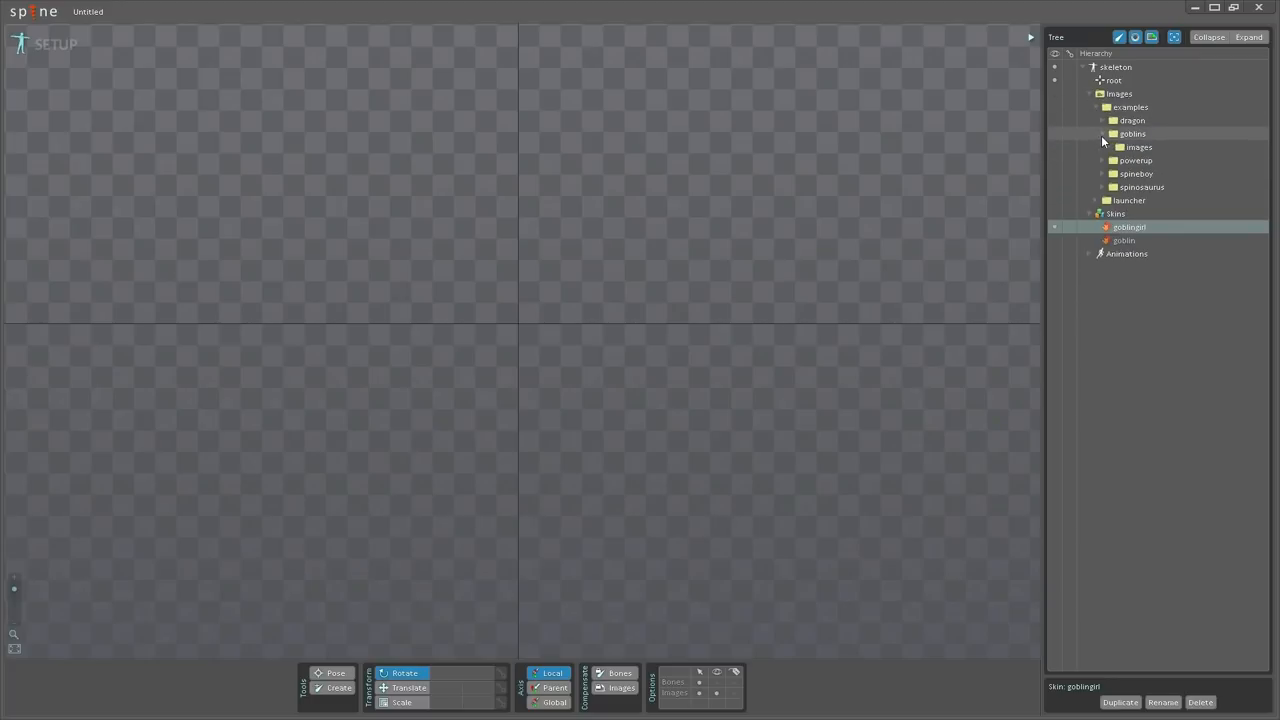
{"action": "left_click", "coordinate": [1100, 133]}
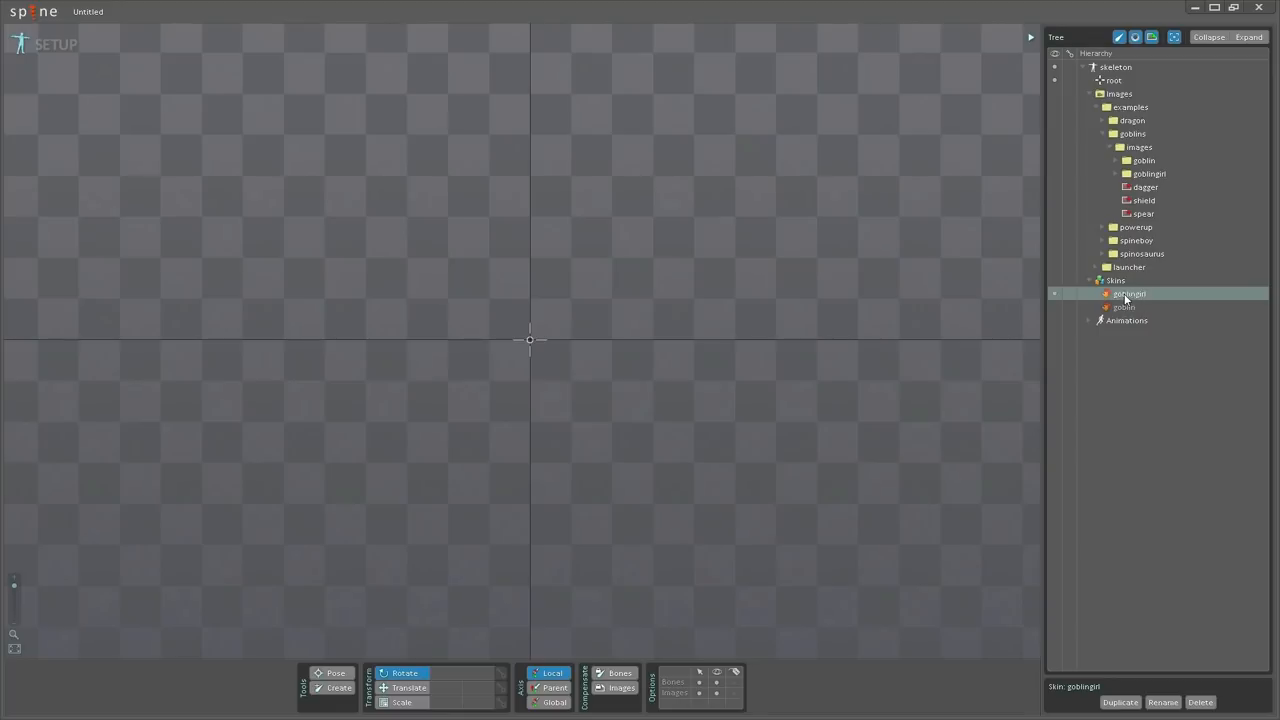
{"action": "left_click", "coordinate": [1117, 173]}
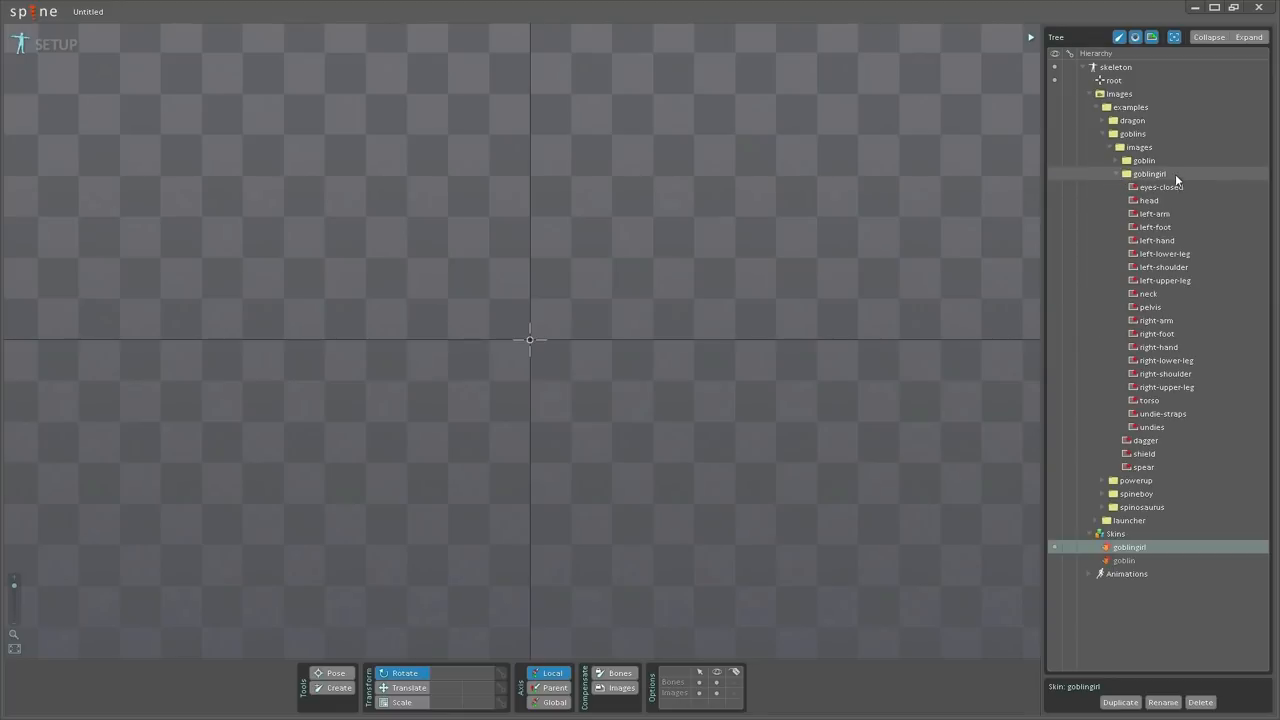
{"action": "left_click", "coordinate": [1105, 80]}
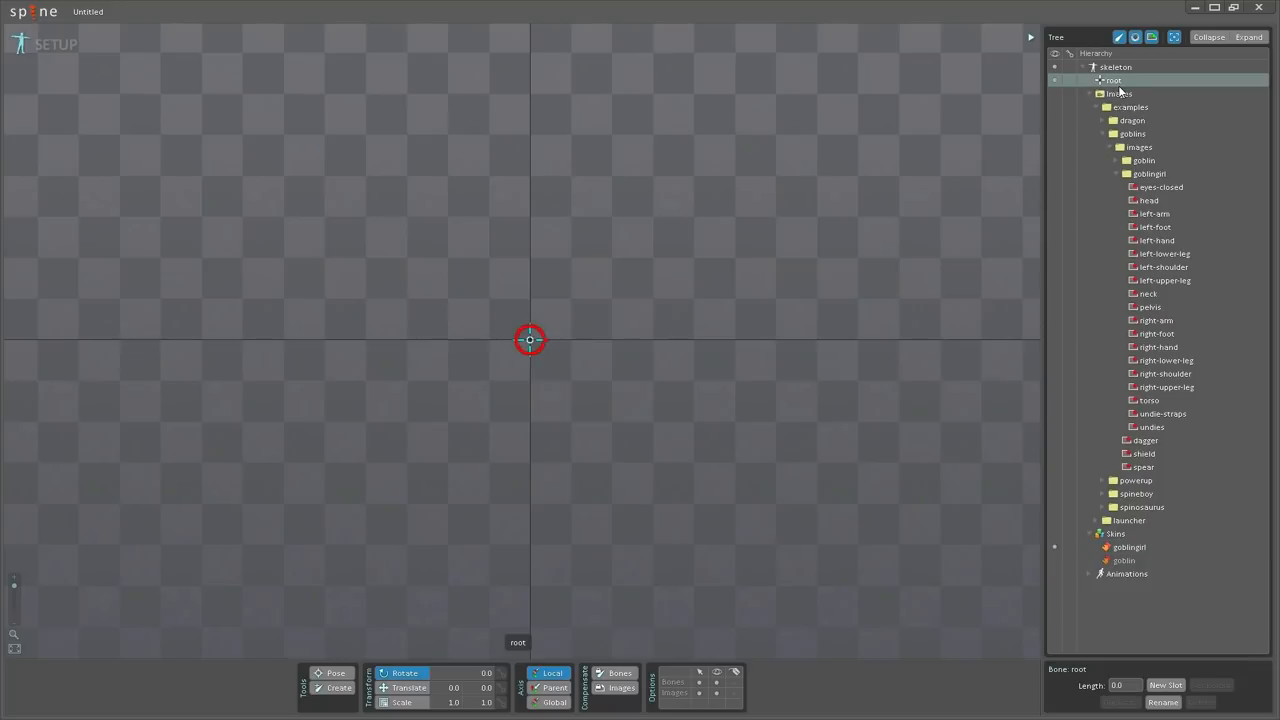
Step: Create slot 'root' on the root bone containing skin attachment 'head'
{"action": "left_click", "coordinate": [1165, 685]}
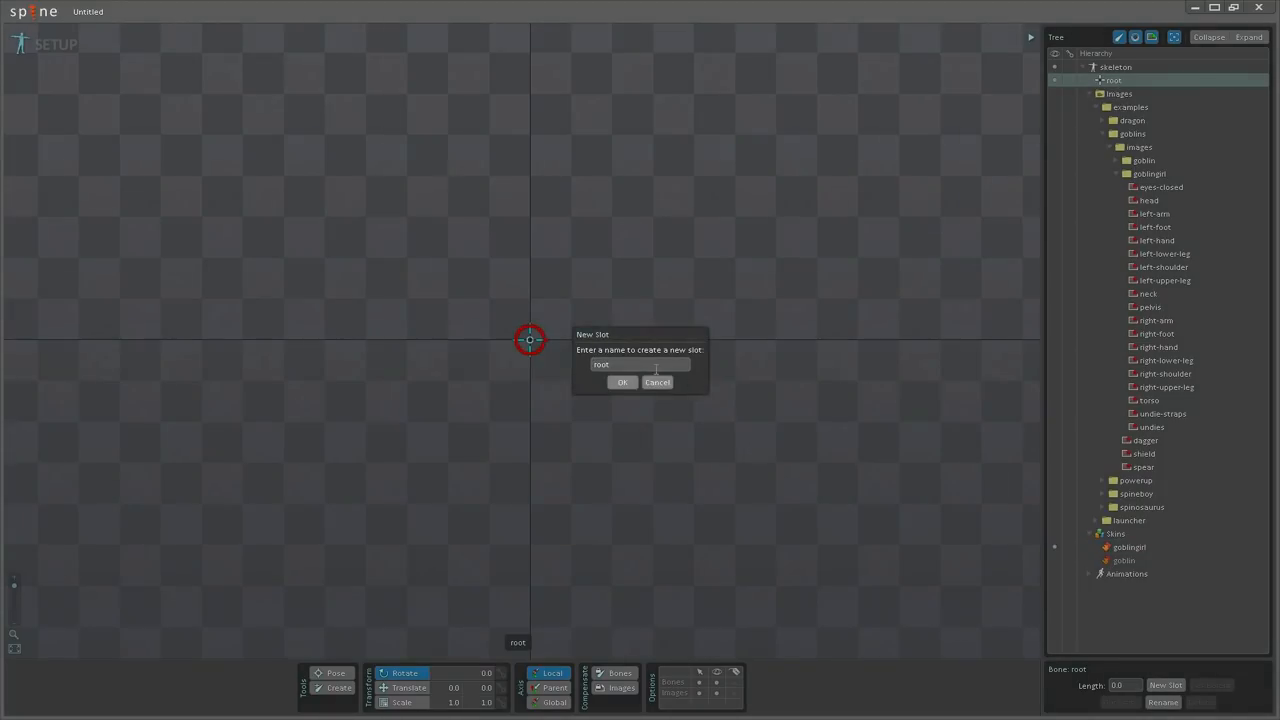
{"action": "left_click", "coordinate": [622, 382]}
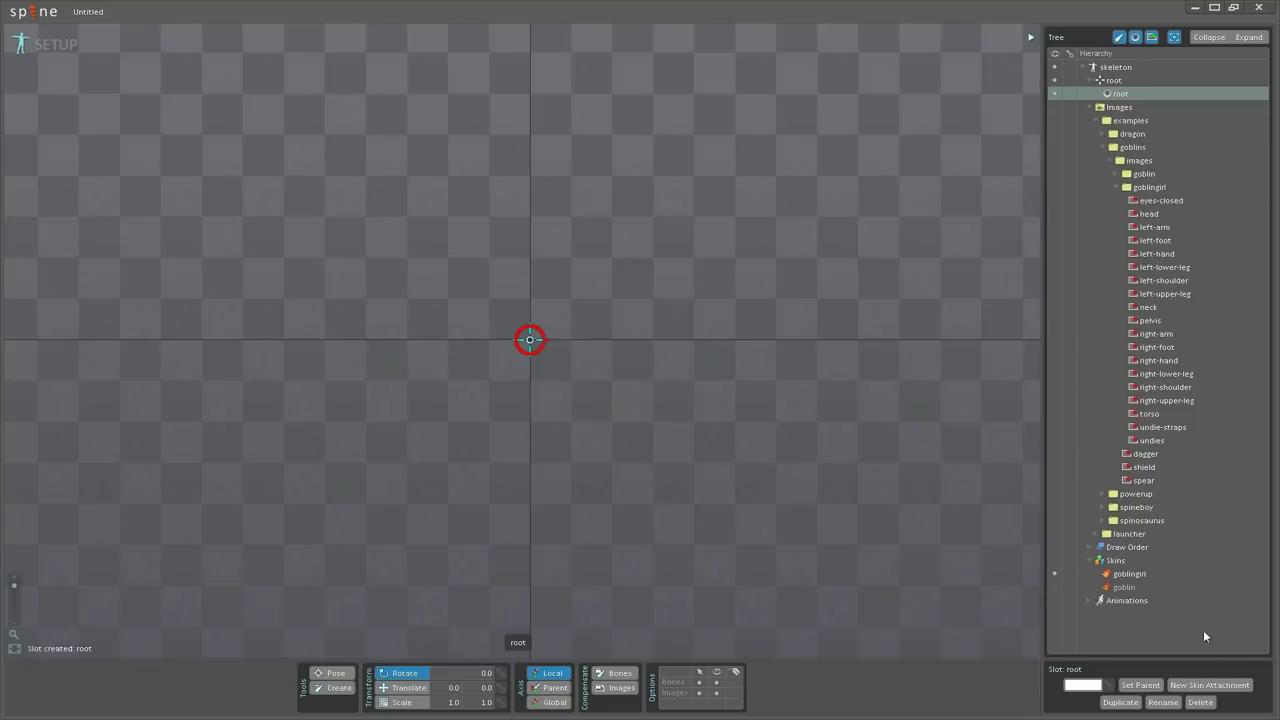
{"action": "mouse_move", "coordinate": [1217, 685]}
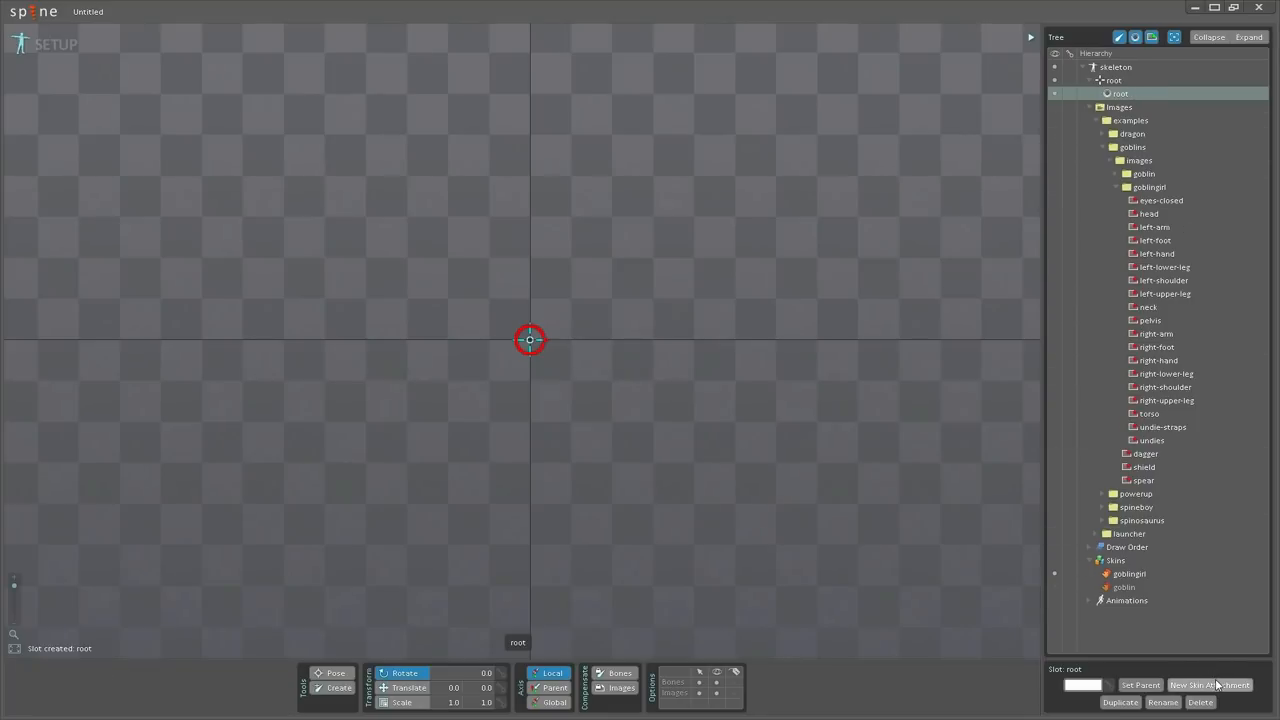
{"action": "left_click", "coordinate": [1211, 685]}
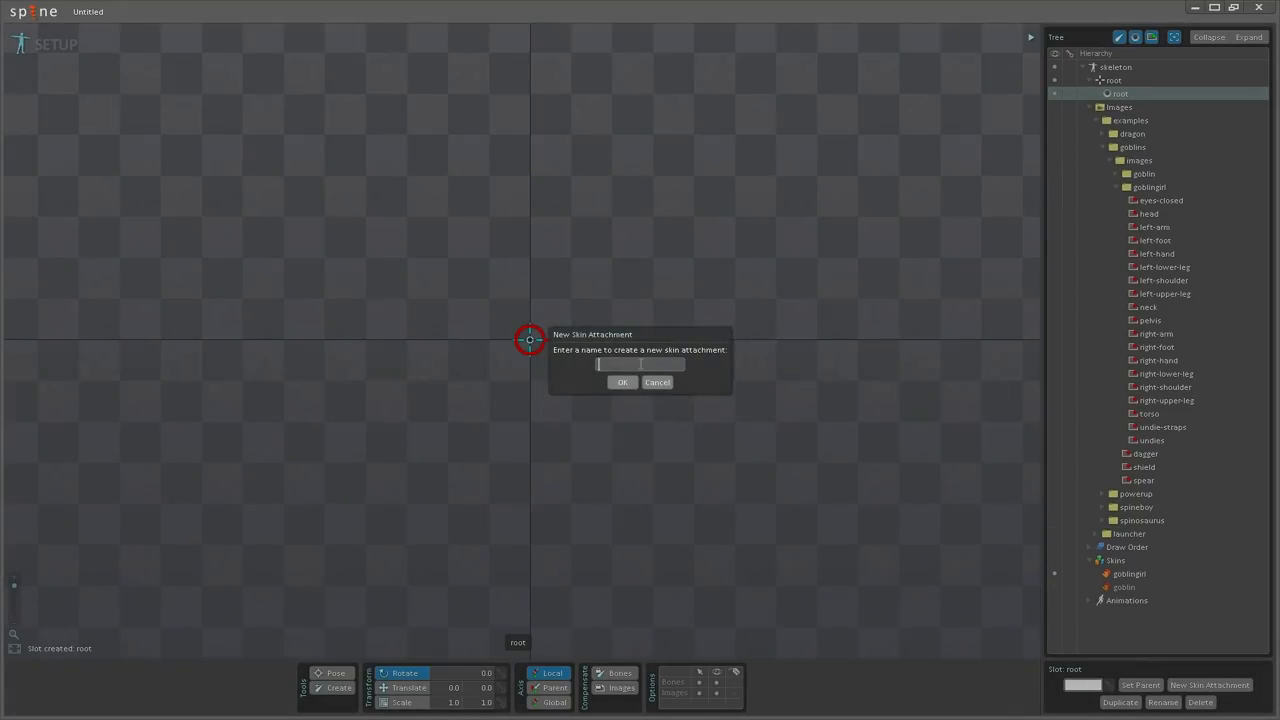
{"action": "left_click", "coordinate": [623, 382]}
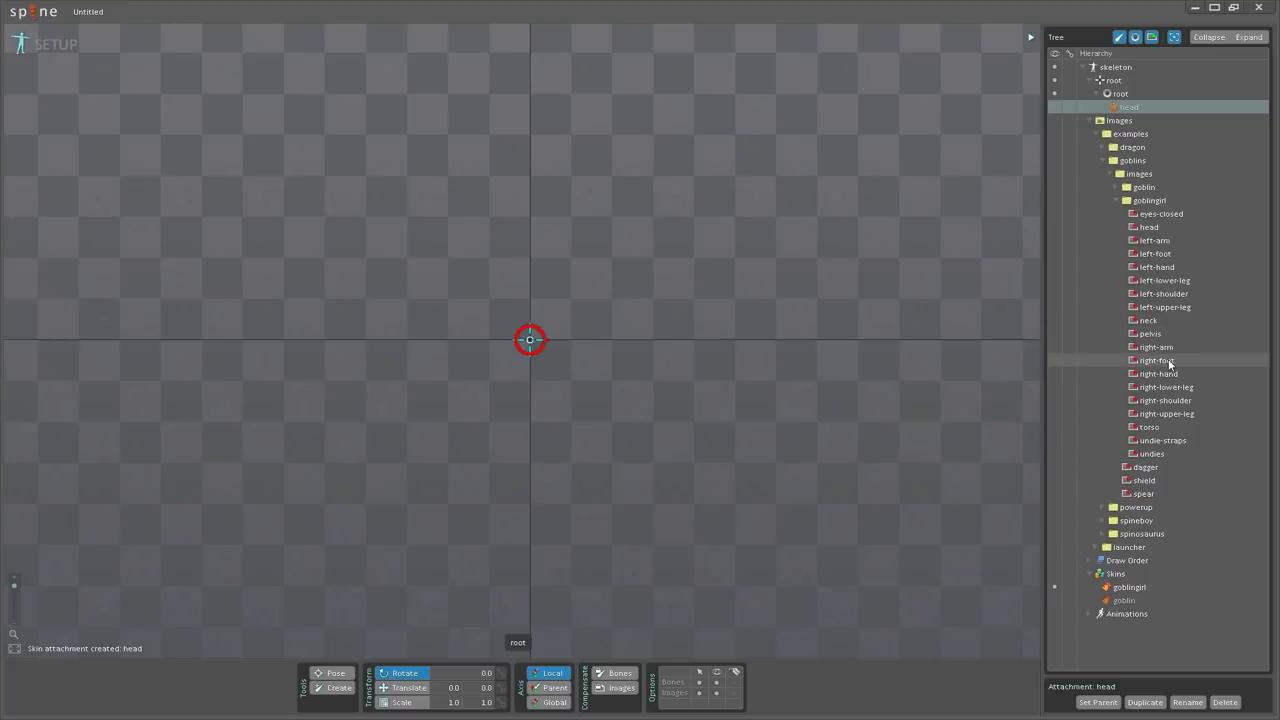
Step: Assign goblin and goblingirl head images to the head attachment, then activate goblingirl
{"action": "left_click", "coordinate": [1139, 226]}
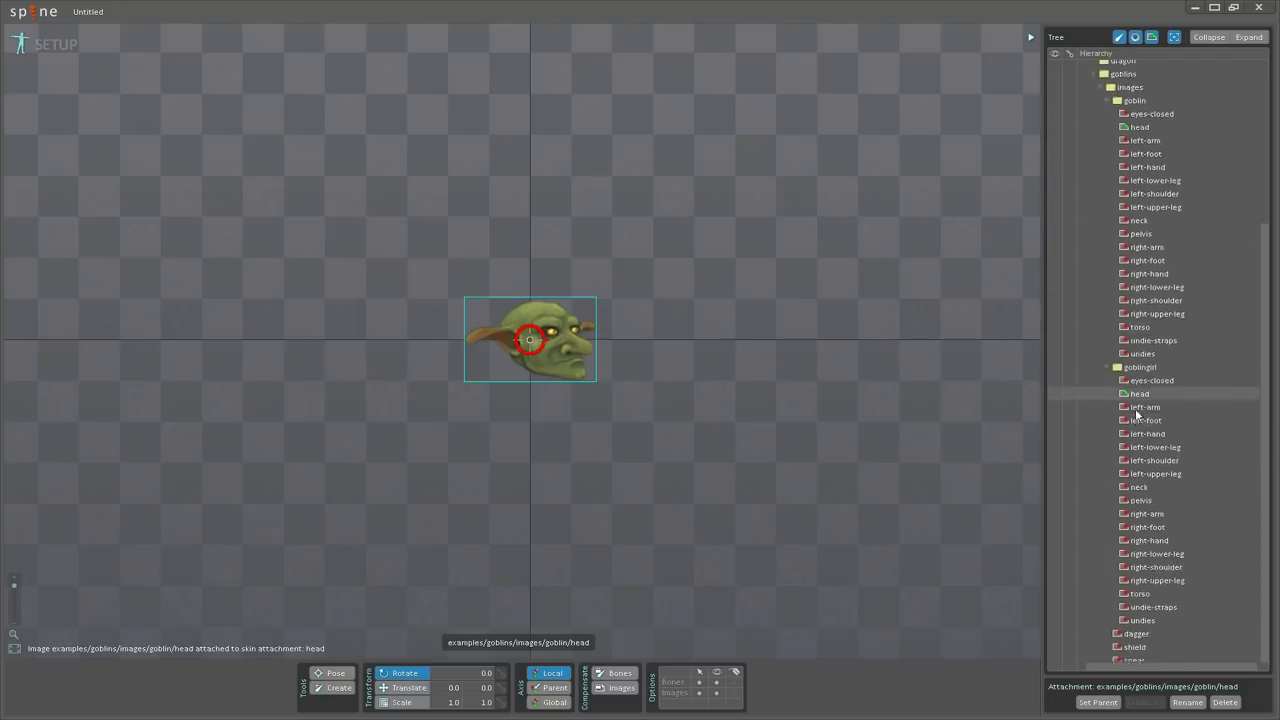
{"action": "scroll", "scroll_direction": "down", "scroll_amount": 3}
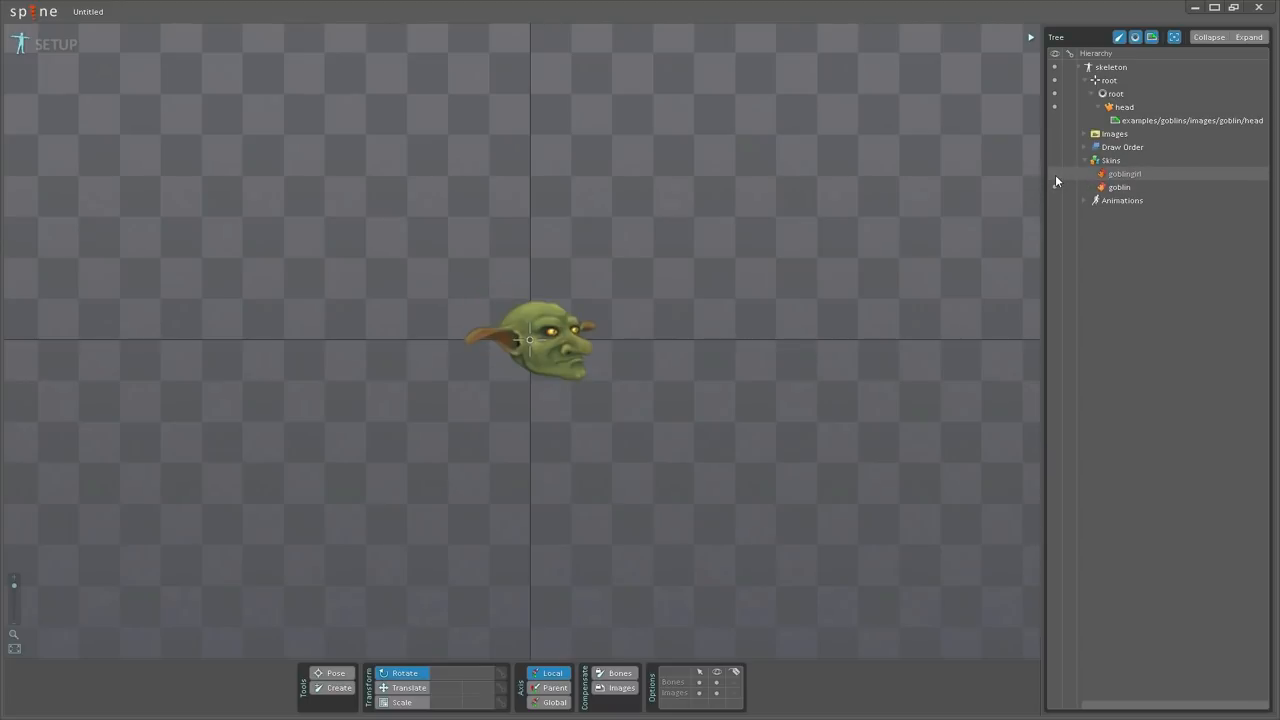
{"action": "left_click", "coordinate": [1121, 173]}
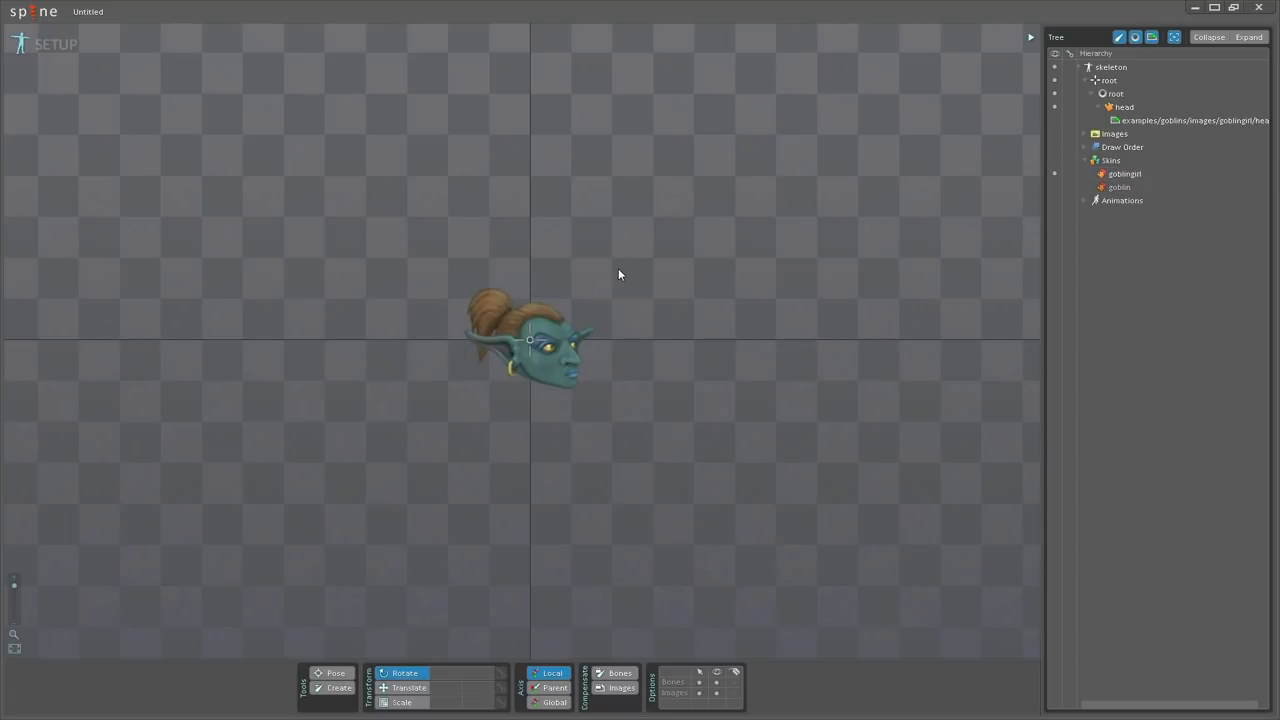